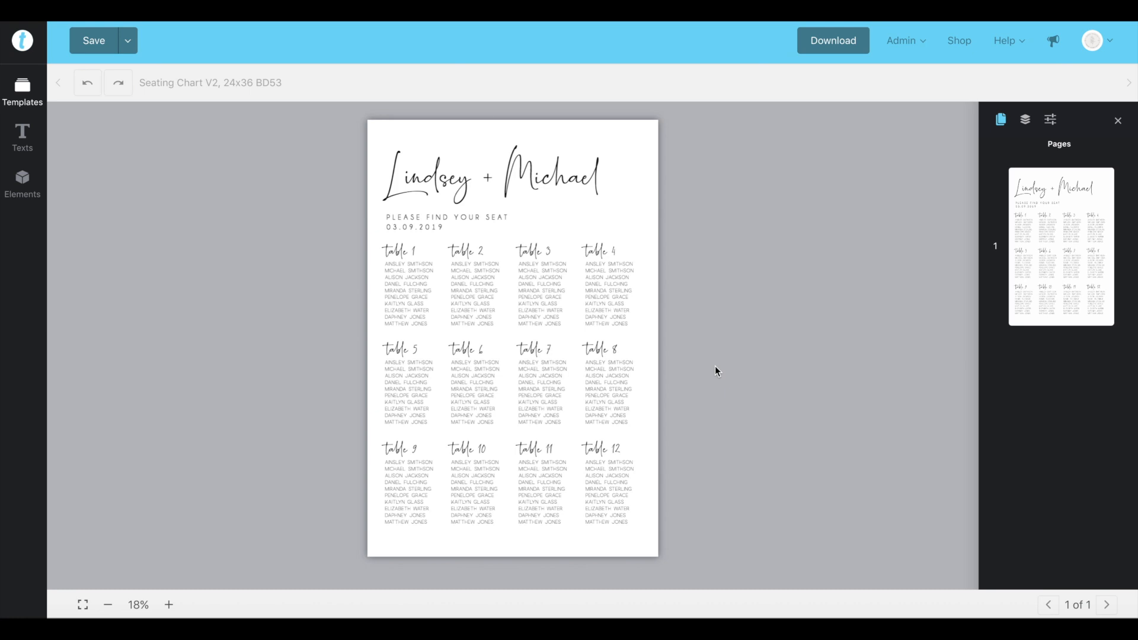
{"action": "mouse_move", "coordinate": [649, 545]}
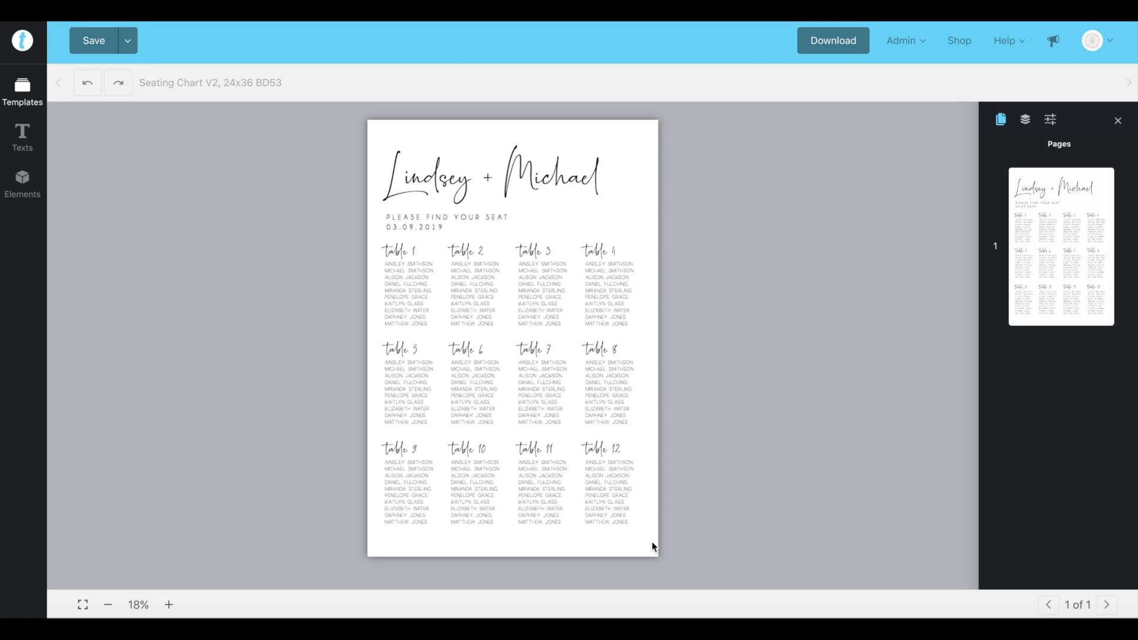
{"action": "mouse_move", "coordinate": [637, 532]}
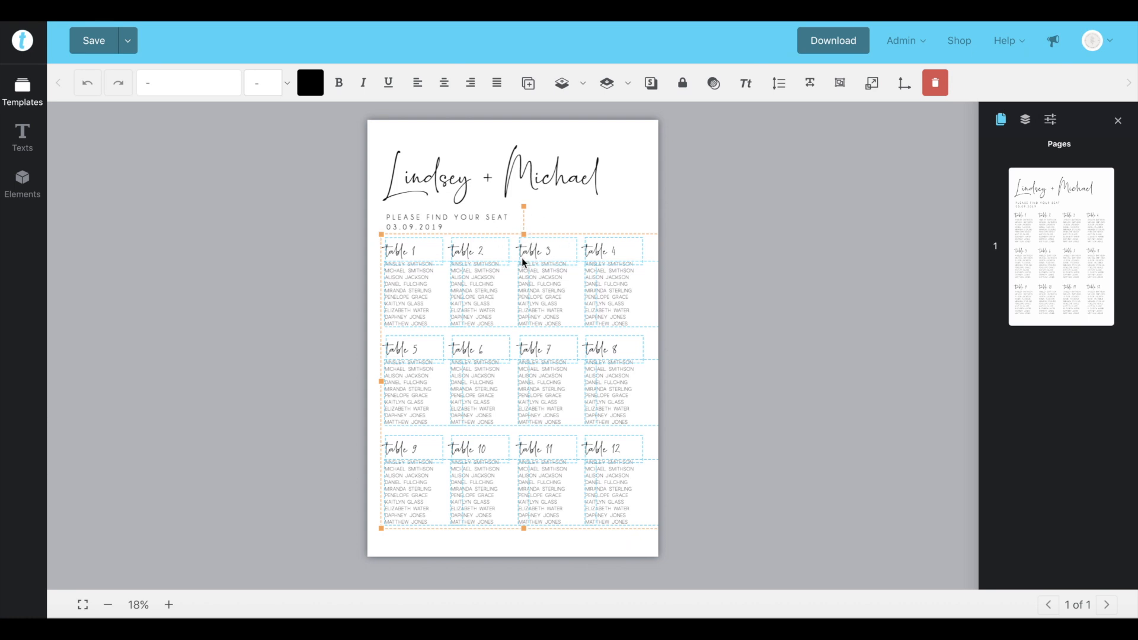
{"action": "mouse_move", "coordinate": [524, 235]}
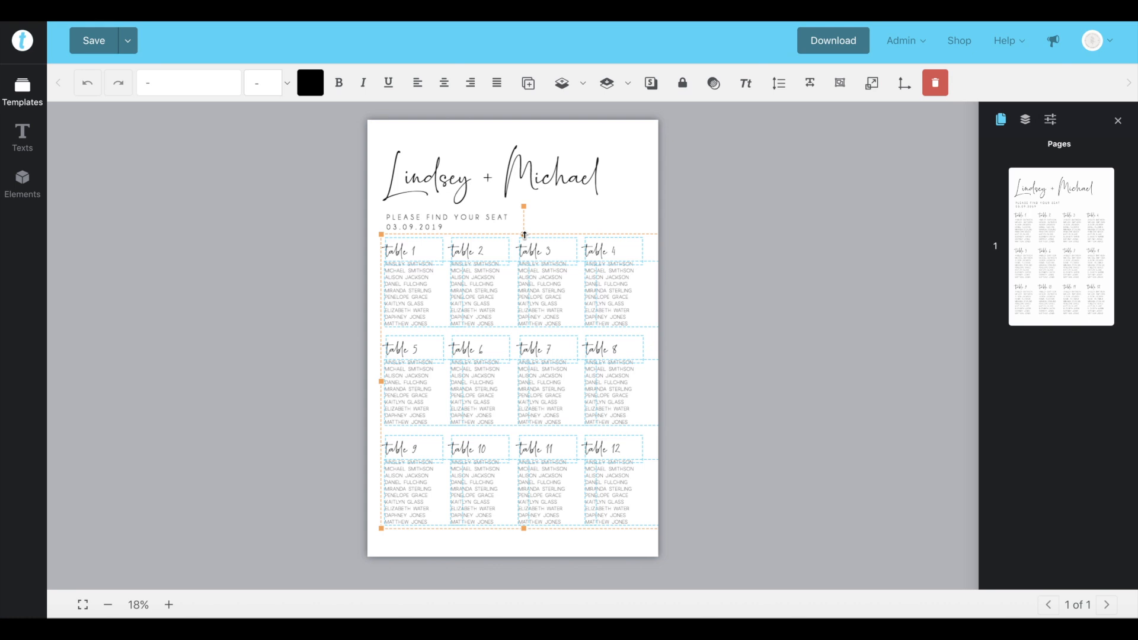
- Scale the grouped twelve-table grid down toward the left by its corner handle, then deselect
{"action": "left_click_drag", "start_coordinate": [524, 214], "coordinate": [523, 370]}
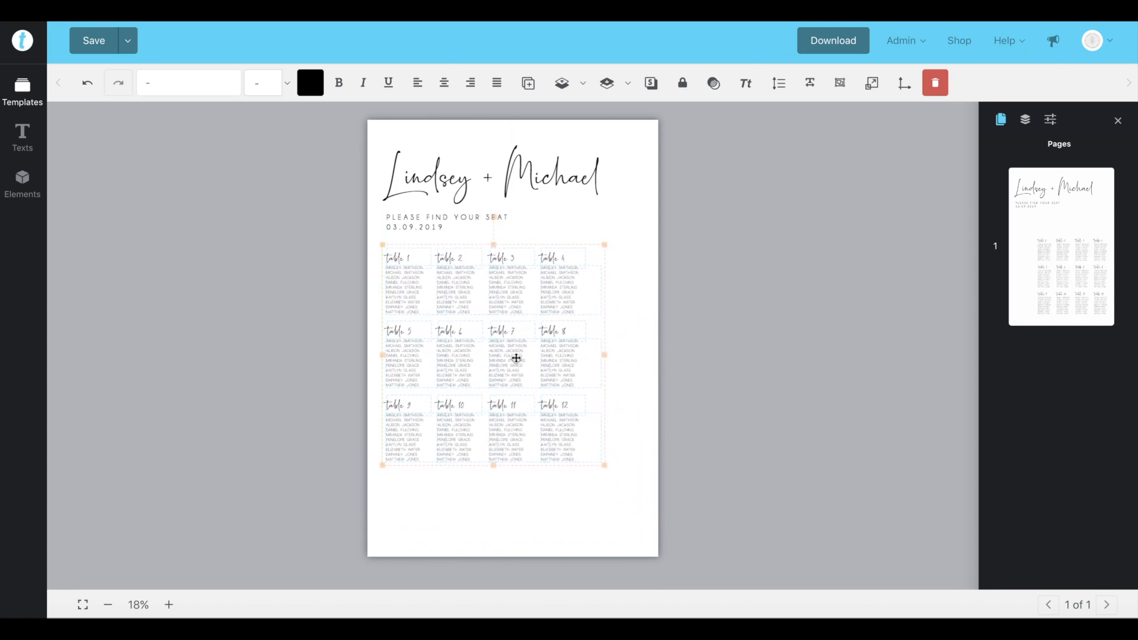
{"action": "left_click", "coordinate": [515, 355]}
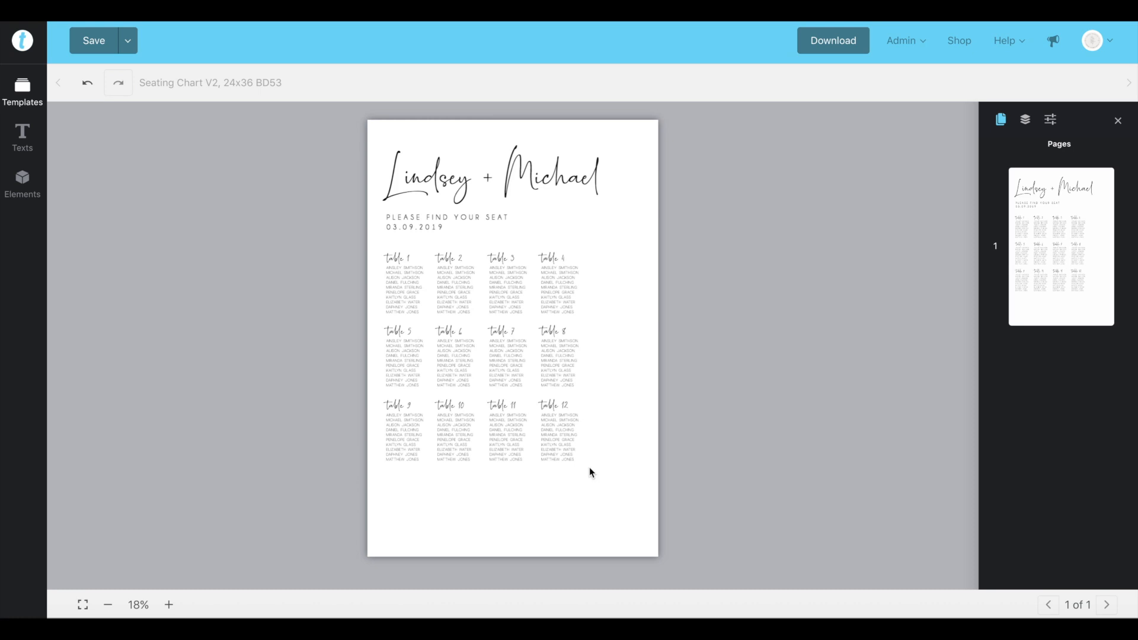
{"action": "mouse_move", "coordinate": [603, 472]}
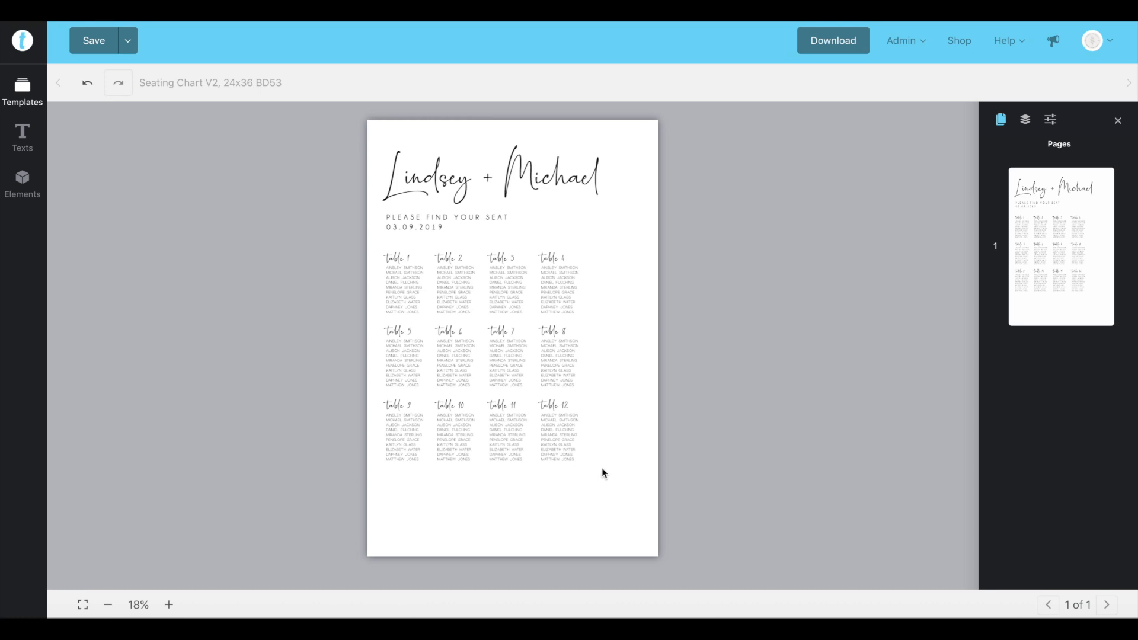
- Clone the column of tables 4, 8 and 12 as a new fifth column
{"action": "left_click", "coordinate": [555, 259]}
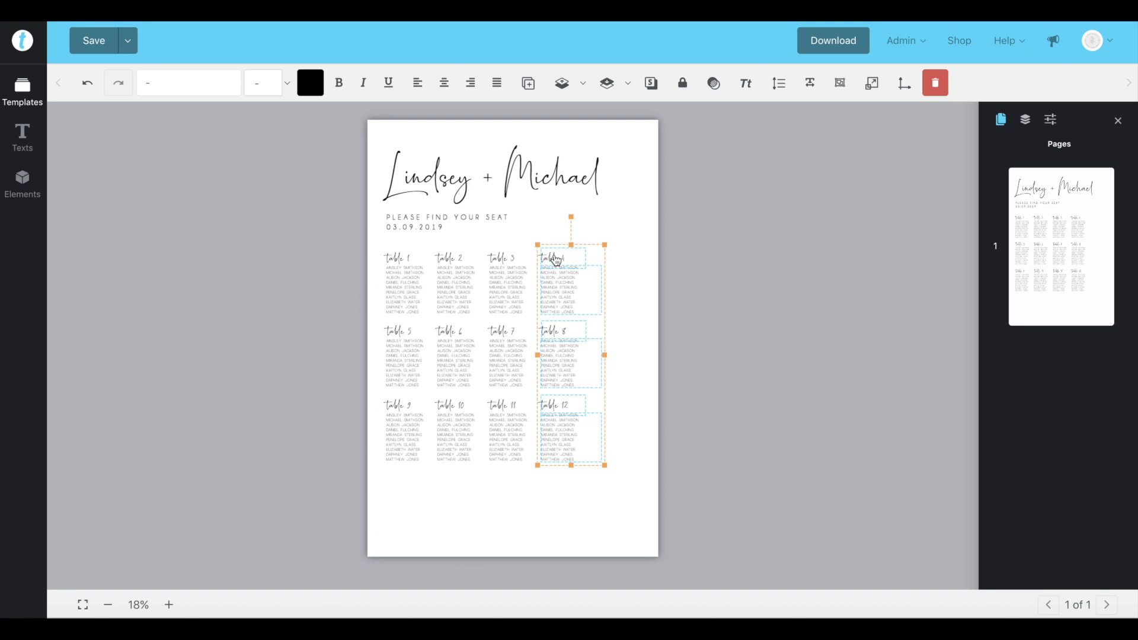
{"action": "mouse_move", "coordinate": [593, 461]}
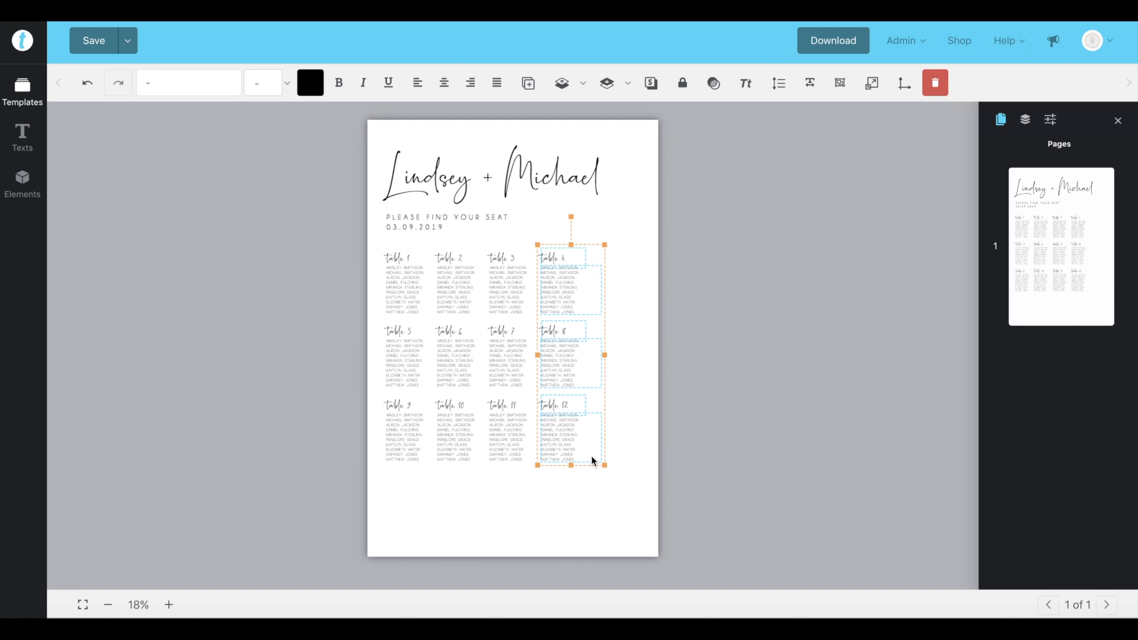
{"action": "mouse_move", "coordinate": [559, 104]}
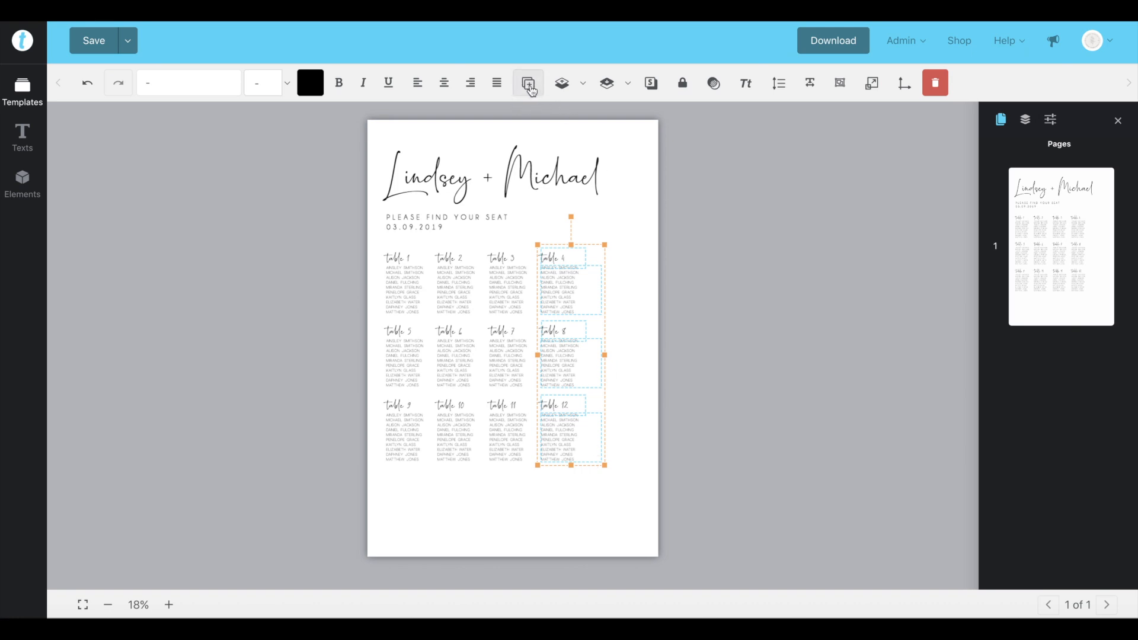
{"action": "mouse_move", "coordinate": [528, 83]}
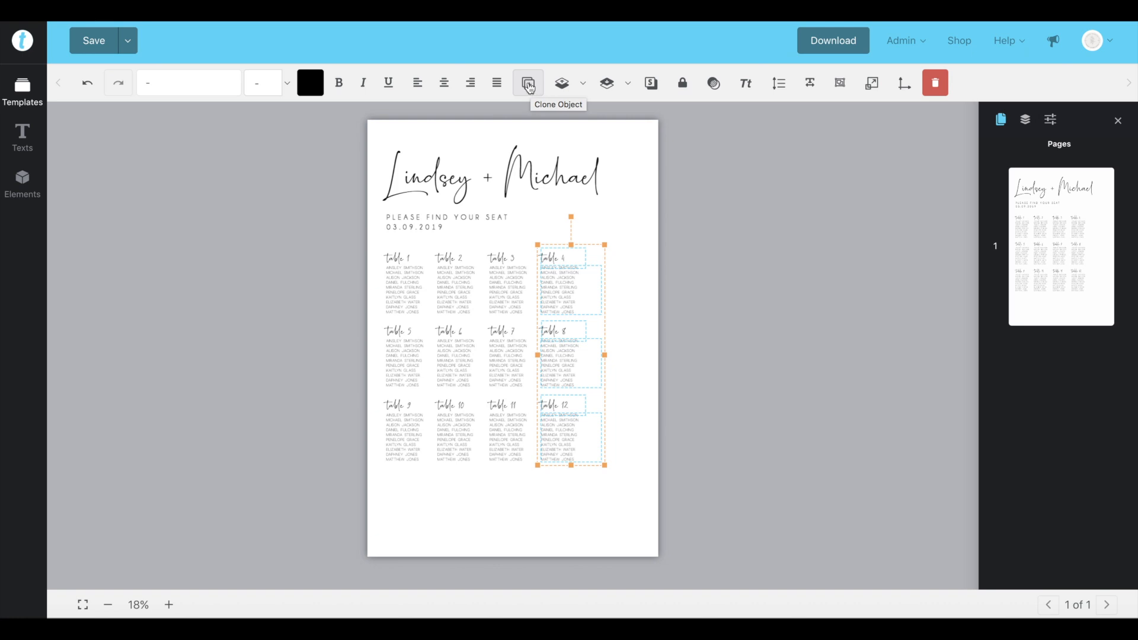
{"action": "left_click", "coordinate": [528, 83]}
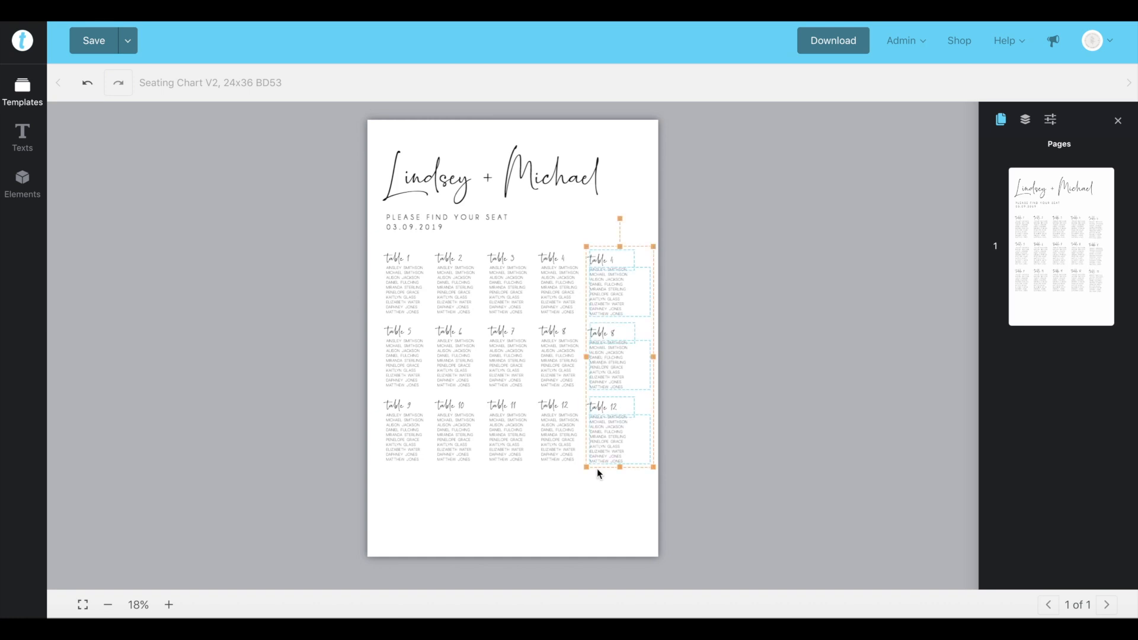
- Select the third row of five tables to clone it
{"action": "left_click", "coordinate": [642, 482]}
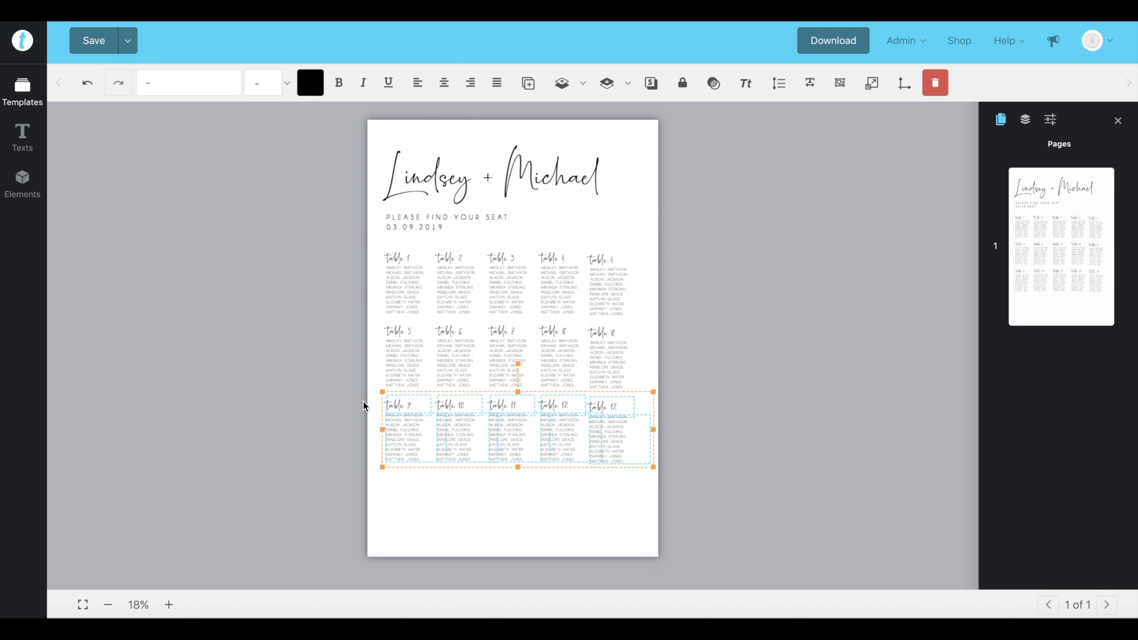
{"action": "mouse_move", "coordinate": [528, 83]}
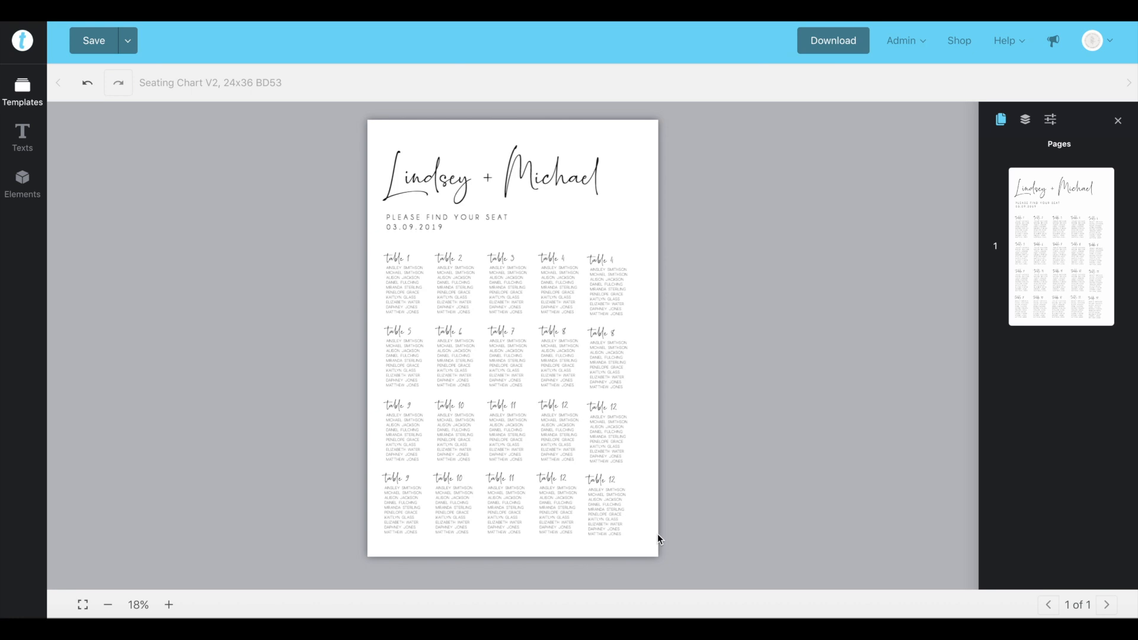
{"action": "mouse_move", "coordinate": [194, 579]}
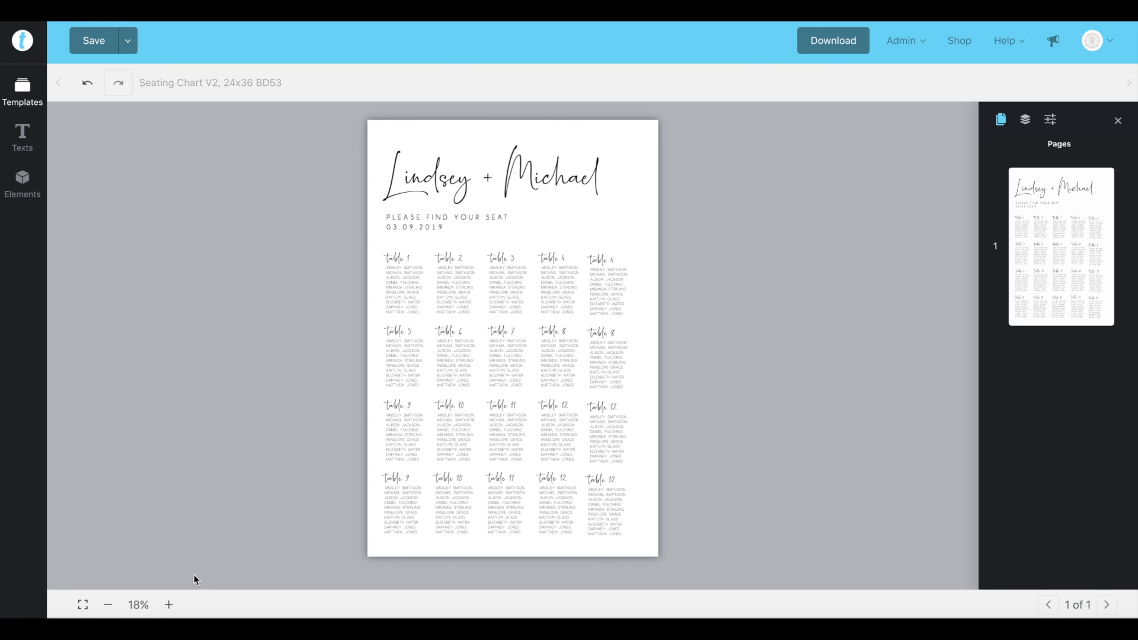
- Zoom in, shift the top fifth-column guest names under their heading, then zoom out
{"action": "left_click", "coordinate": [169, 604]}
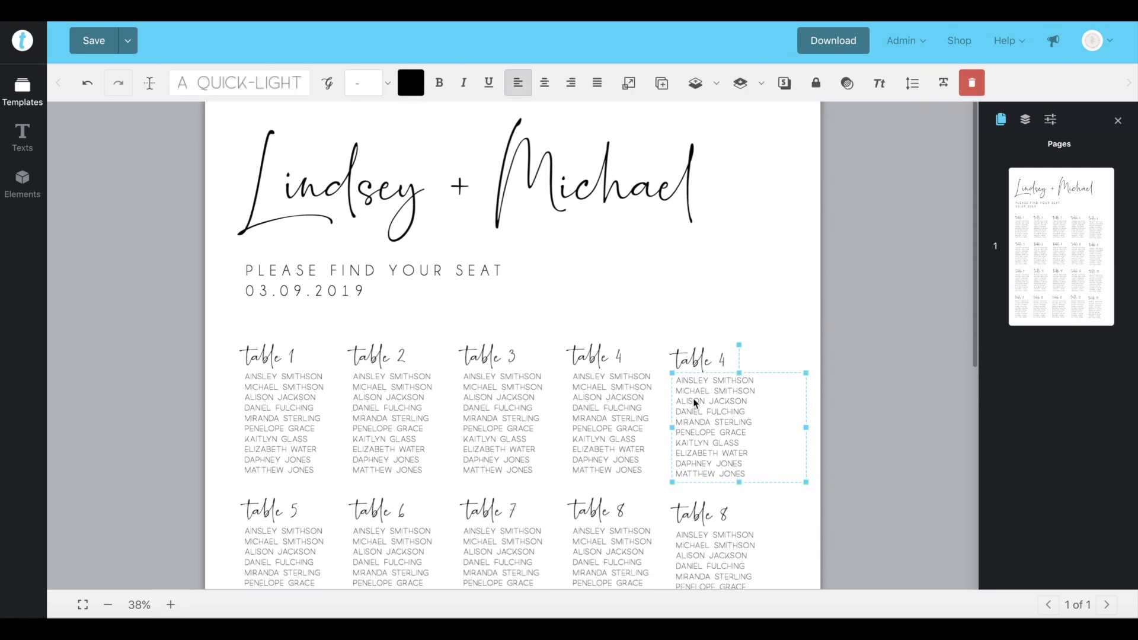
{"action": "left_click_drag", "start_coordinate": [714, 427], "coordinate": [695, 427]}
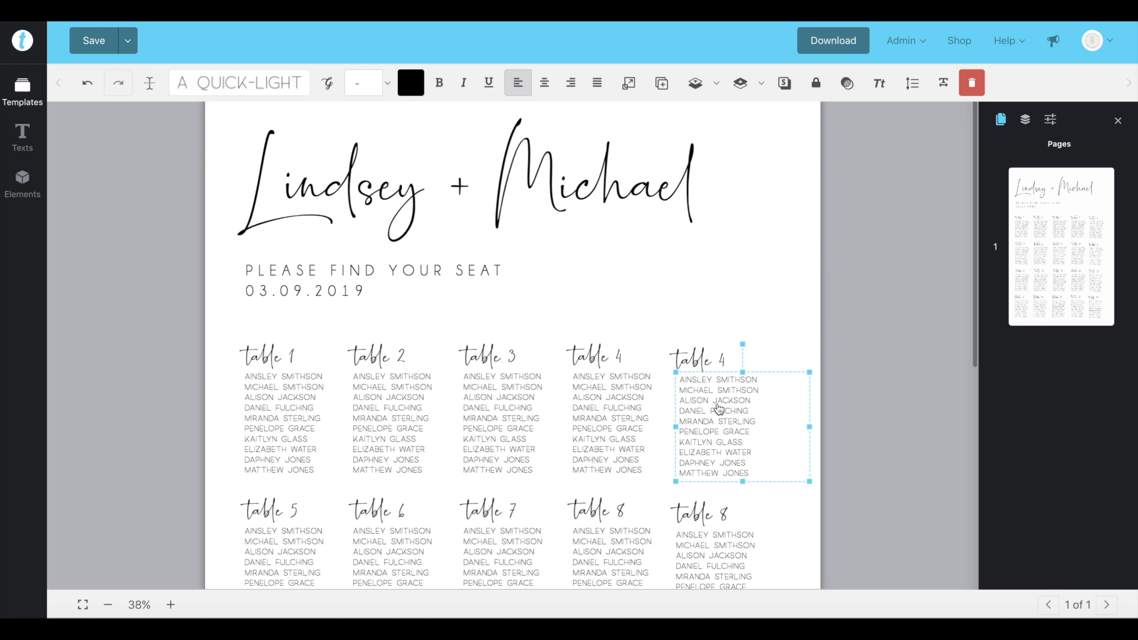
{"action": "left_click", "coordinate": [107, 605]}
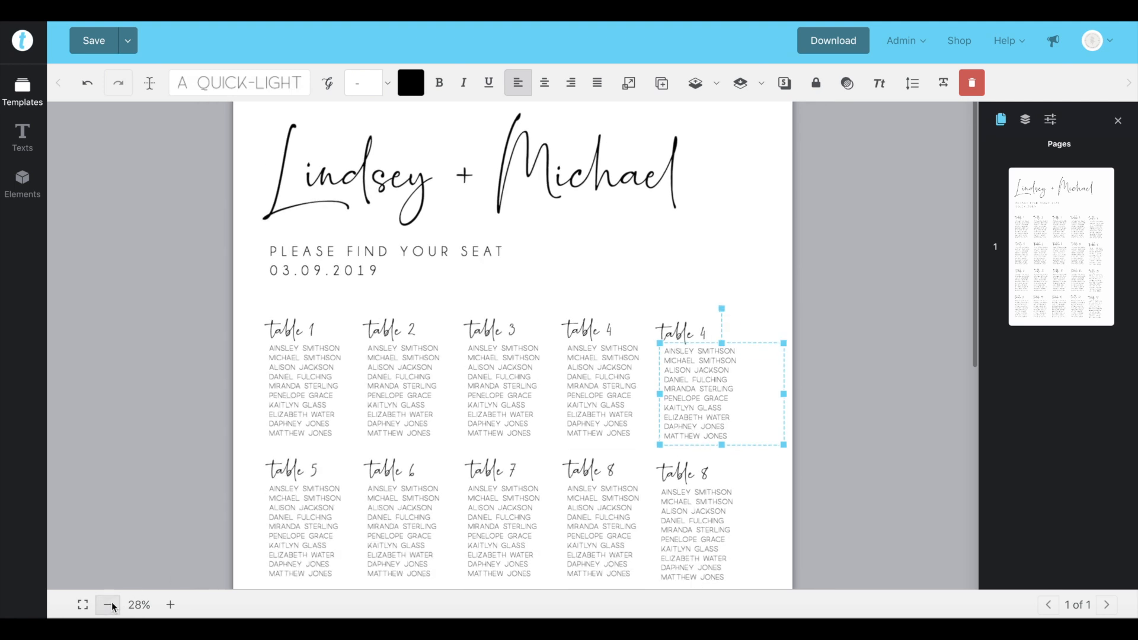
{"action": "left_click", "coordinate": [107, 604]}
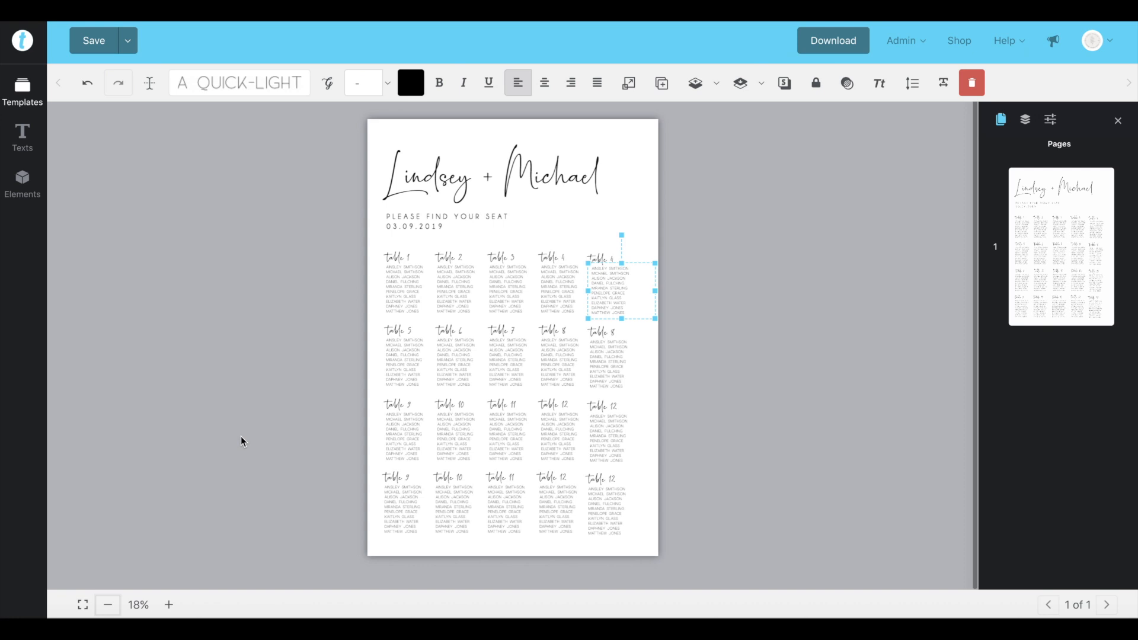
{"action": "mouse_move", "coordinate": [646, 537]}
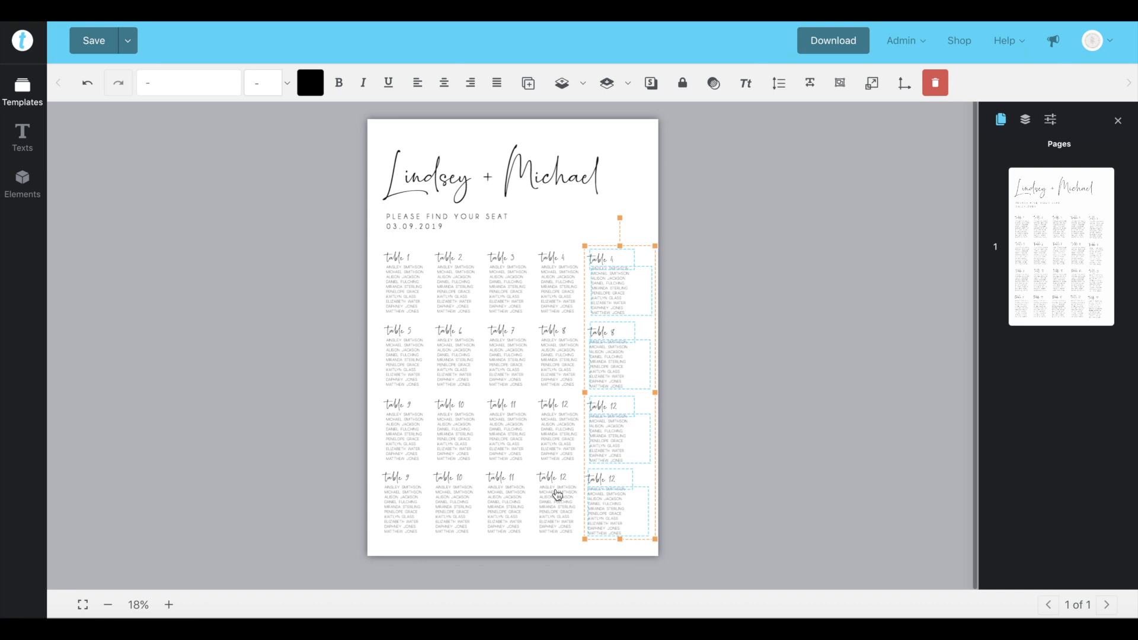
- Left-align the fifth column's text and open the Align Objects options
{"action": "left_click", "coordinate": [417, 82]}
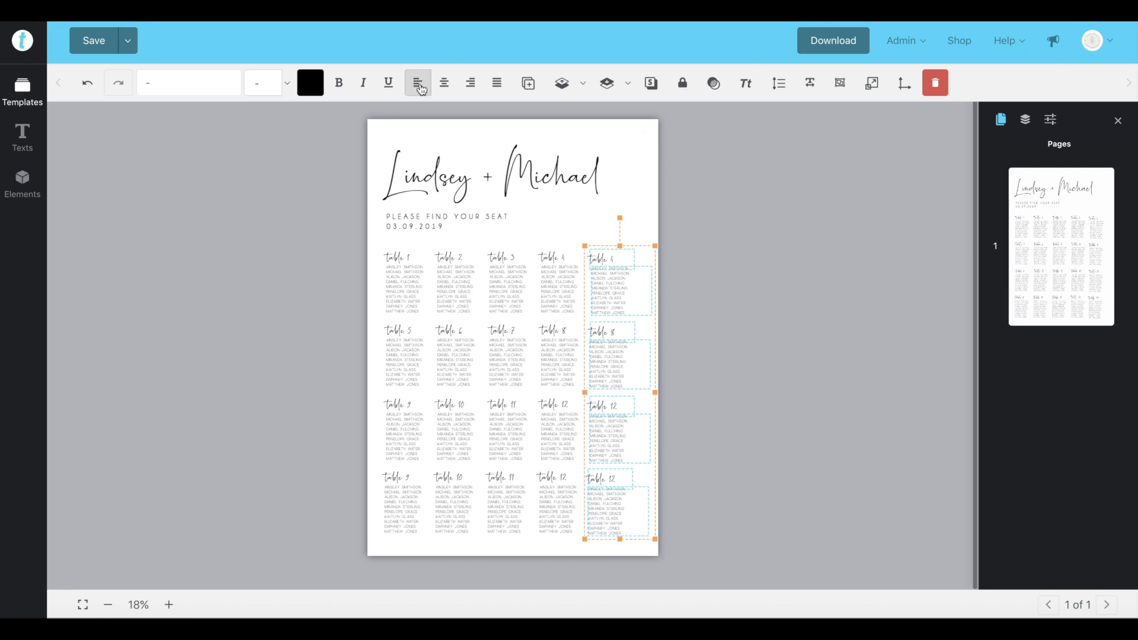
{"action": "mouse_move", "coordinate": [418, 82]}
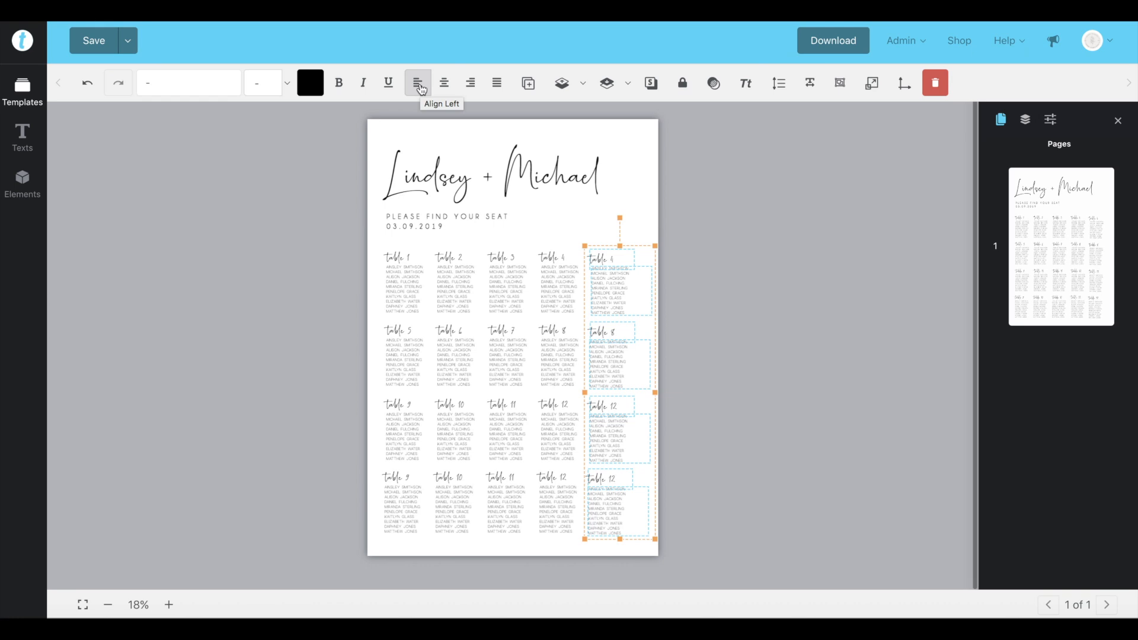
{"action": "mouse_move", "coordinate": [444, 82]}
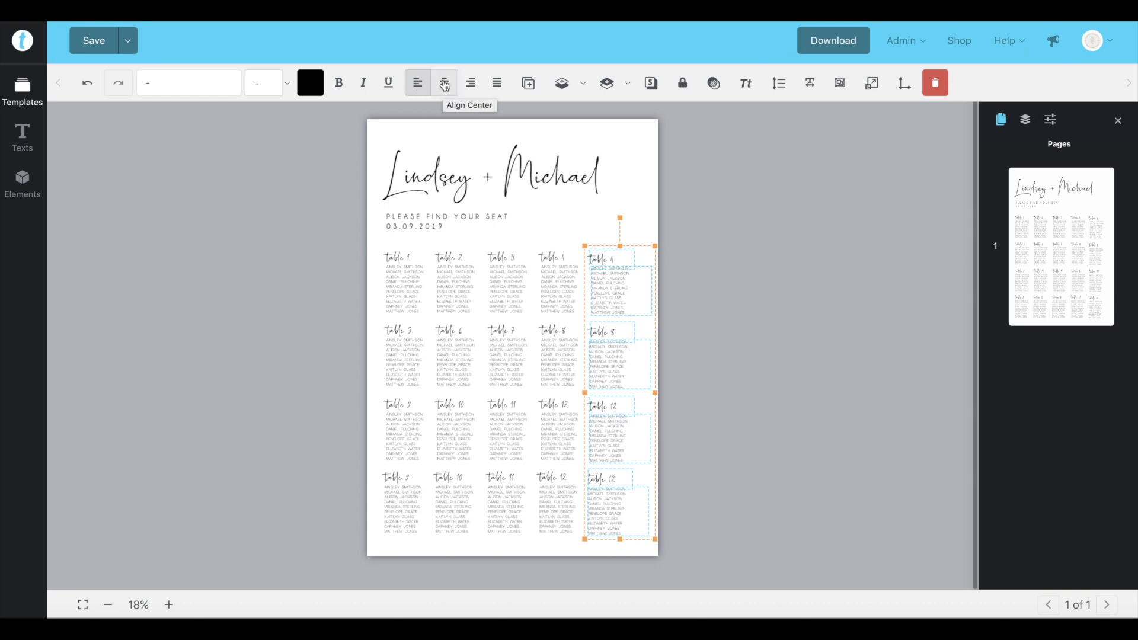
{"action": "mouse_move", "coordinate": [470, 82]}
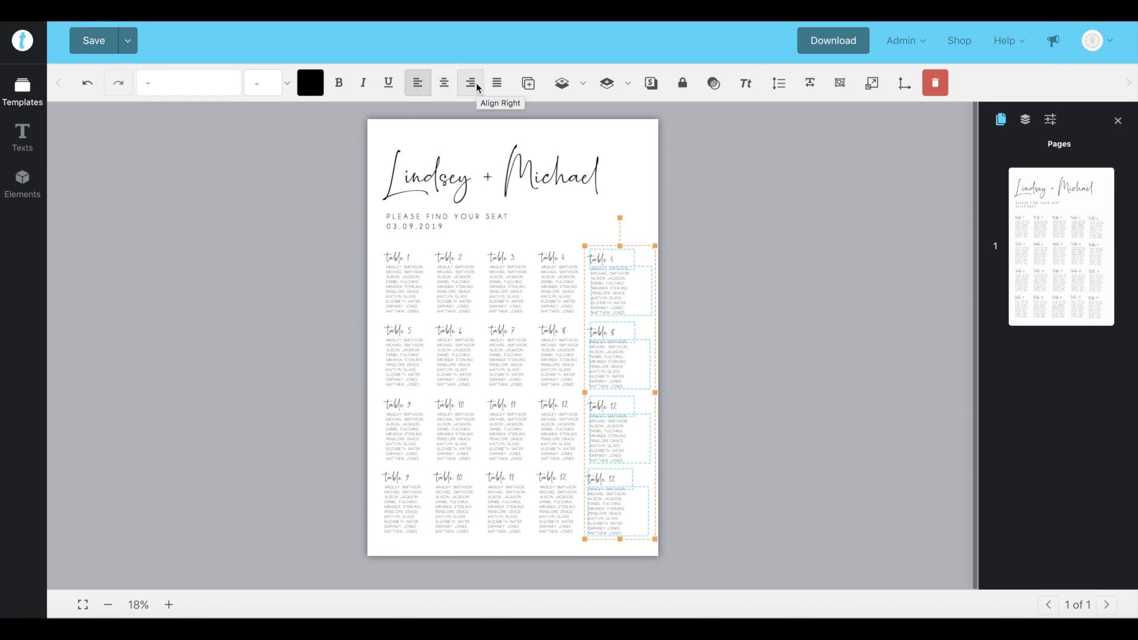
{"action": "left_click", "coordinate": [418, 82]}
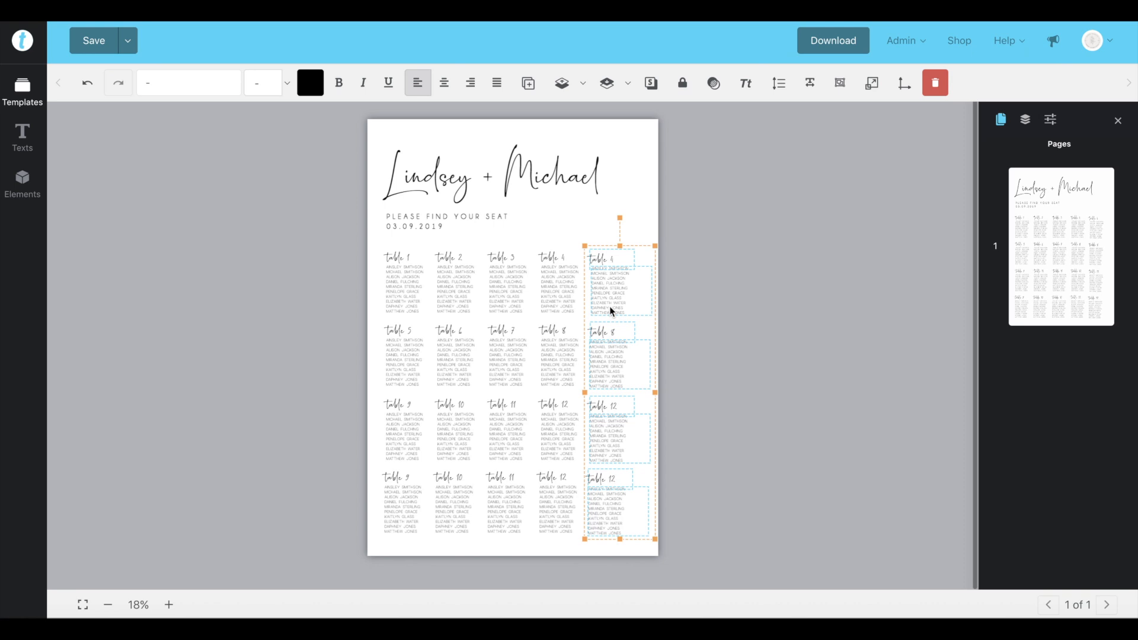
{"action": "mouse_move", "coordinate": [873, 130]}
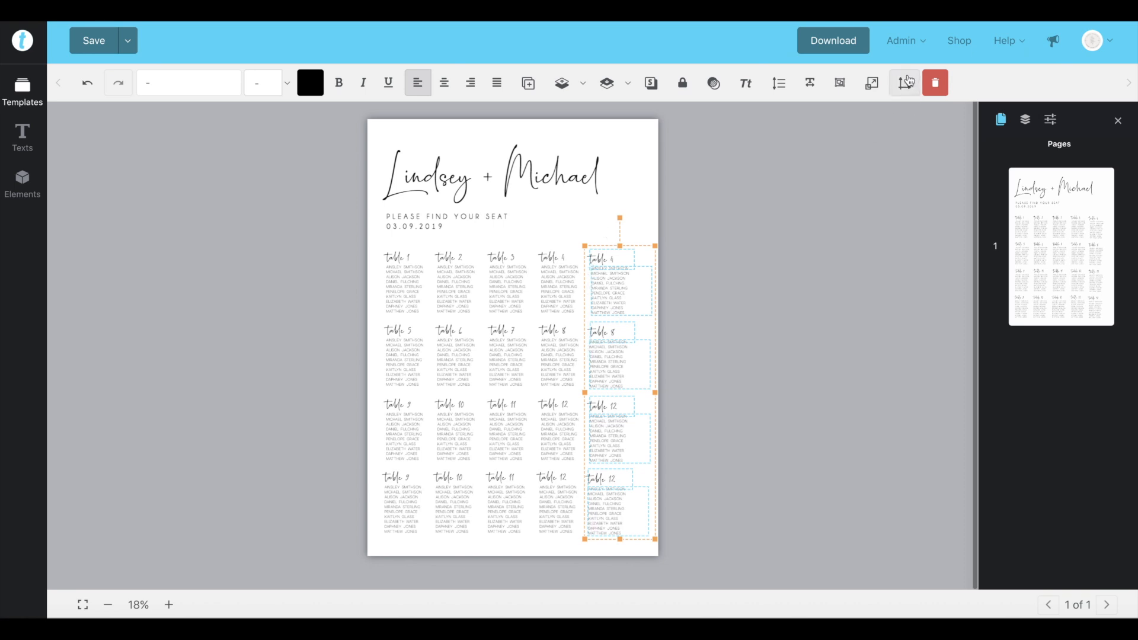
{"action": "left_click", "coordinate": [906, 82]}
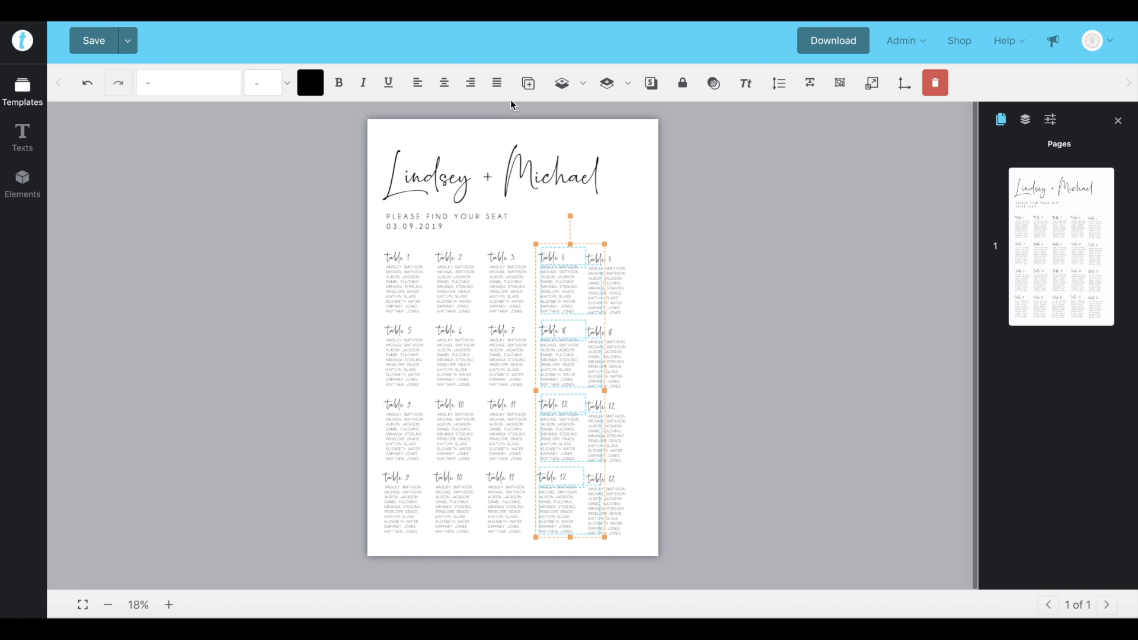
- Distribute the five table columns evenly across the poster
{"action": "left_click", "coordinate": [872, 81]}
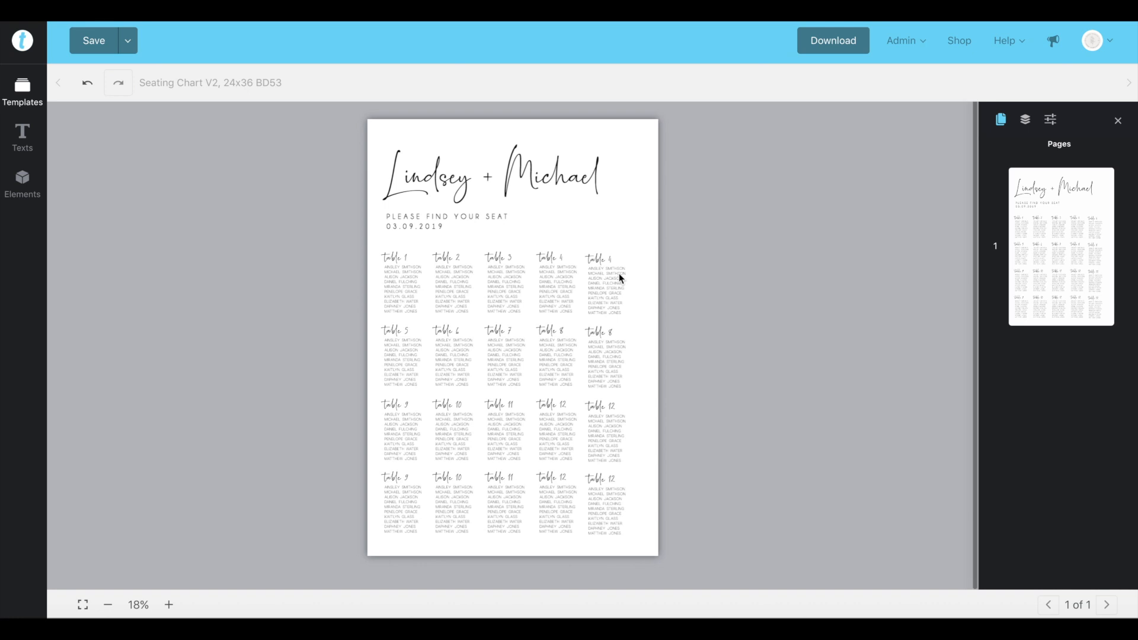
{"action": "mouse_move", "coordinate": [501, 250]}
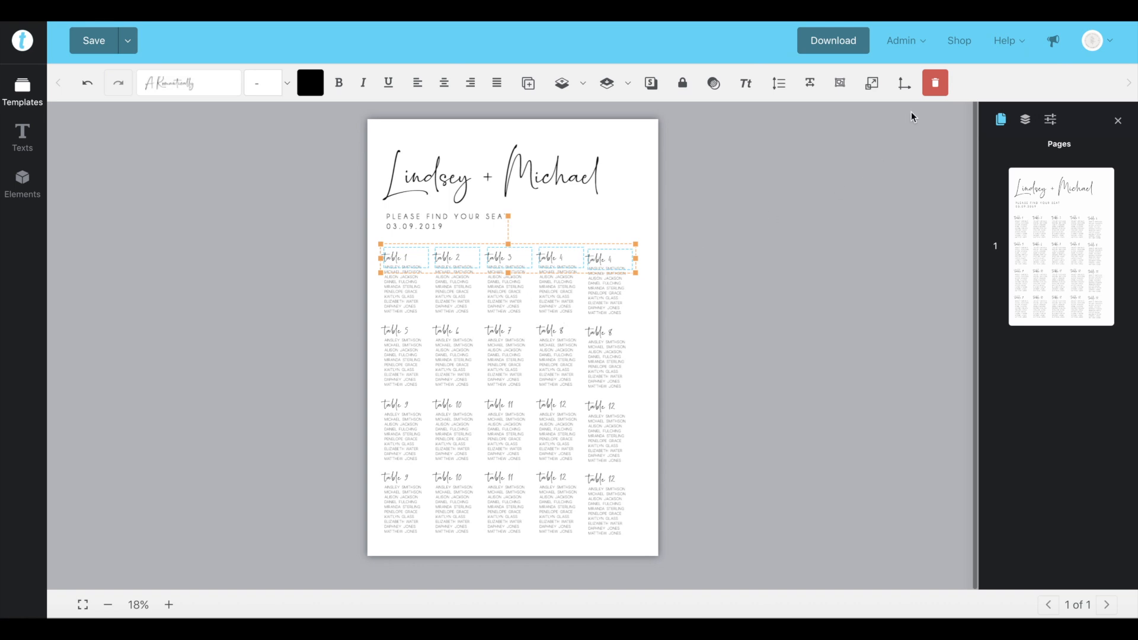
{"action": "mouse_move", "coordinate": [903, 81]}
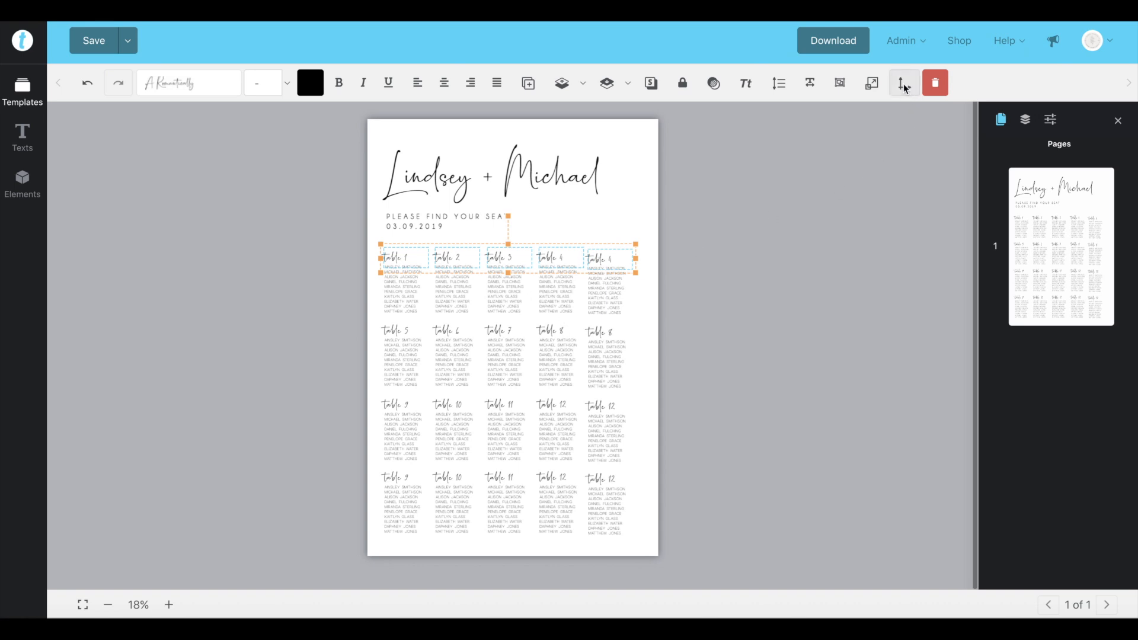
{"action": "mouse_move", "coordinate": [903, 82]}
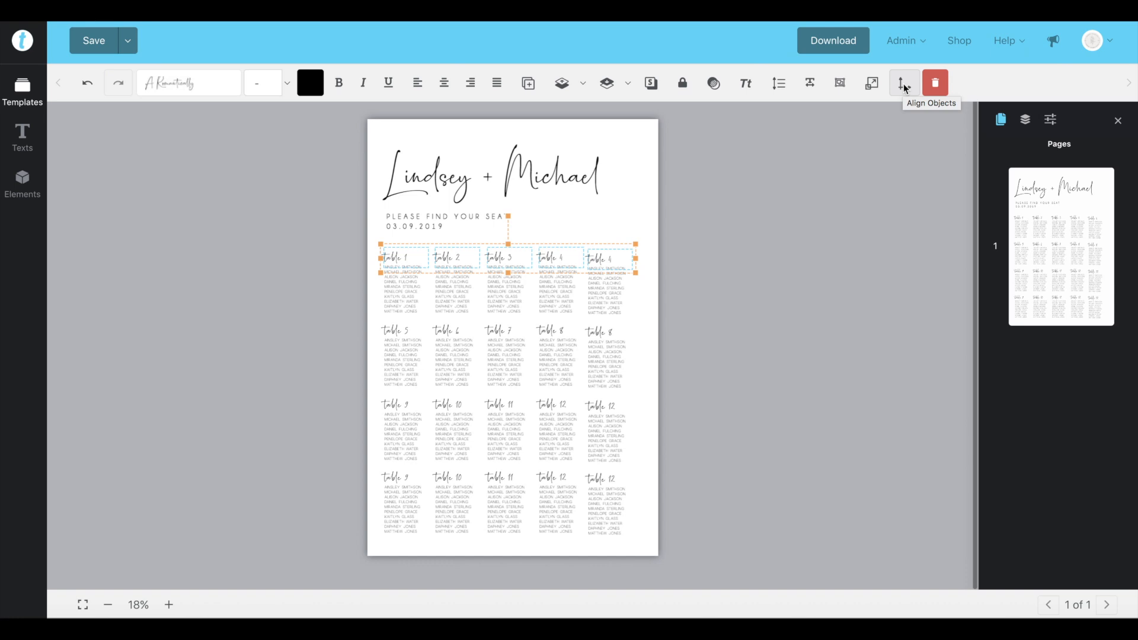
- Apply Vertical Align Top to each row of tables, then deselect
{"action": "left_click", "coordinate": [903, 82]}
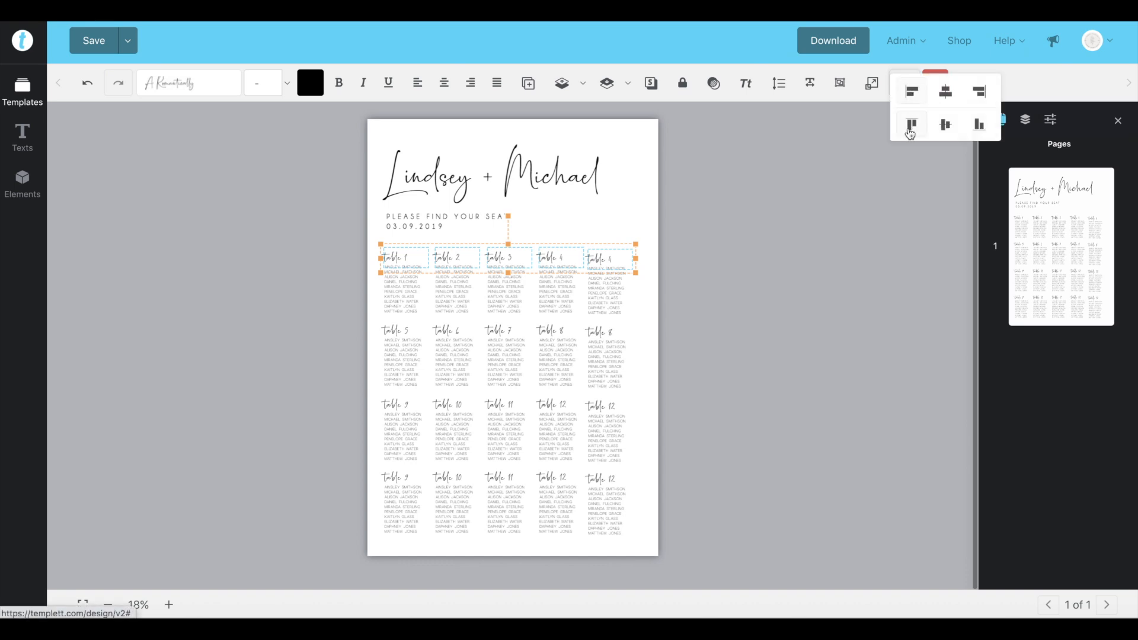
{"action": "mouse_move", "coordinate": [911, 124]}
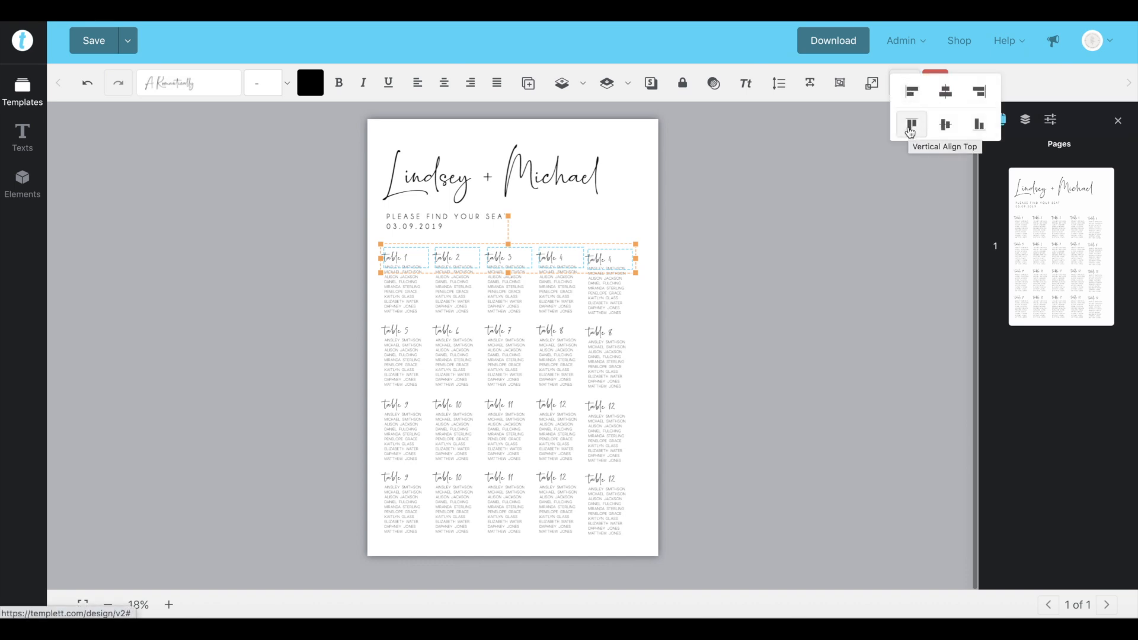
{"action": "left_click", "coordinate": [911, 124]}
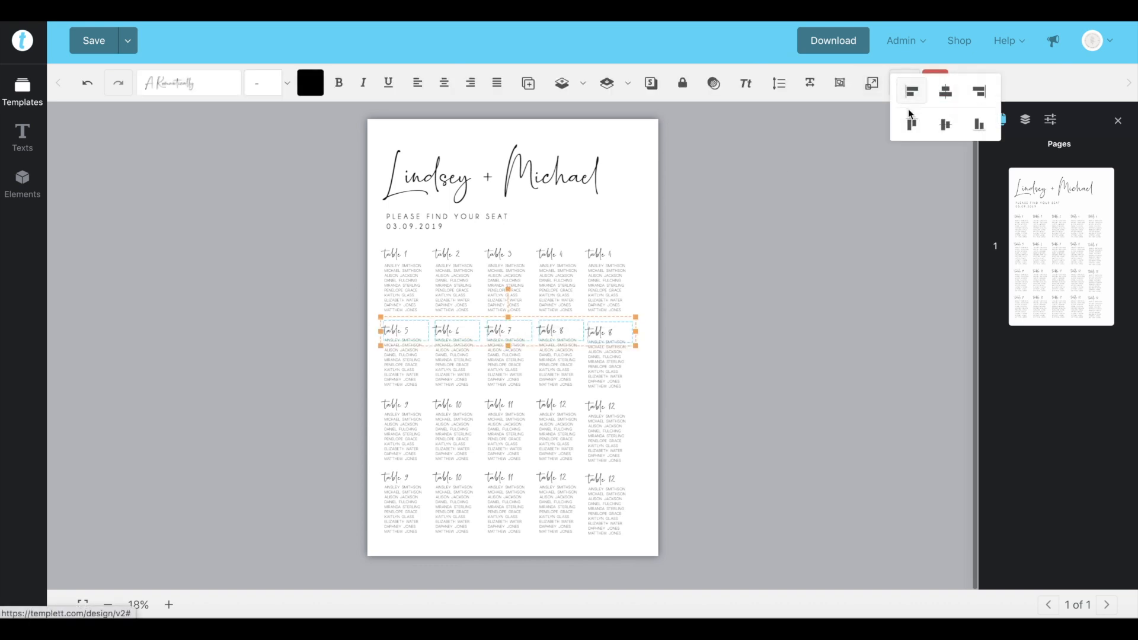
{"action": "left_click", "coordinate": [361, 381]}
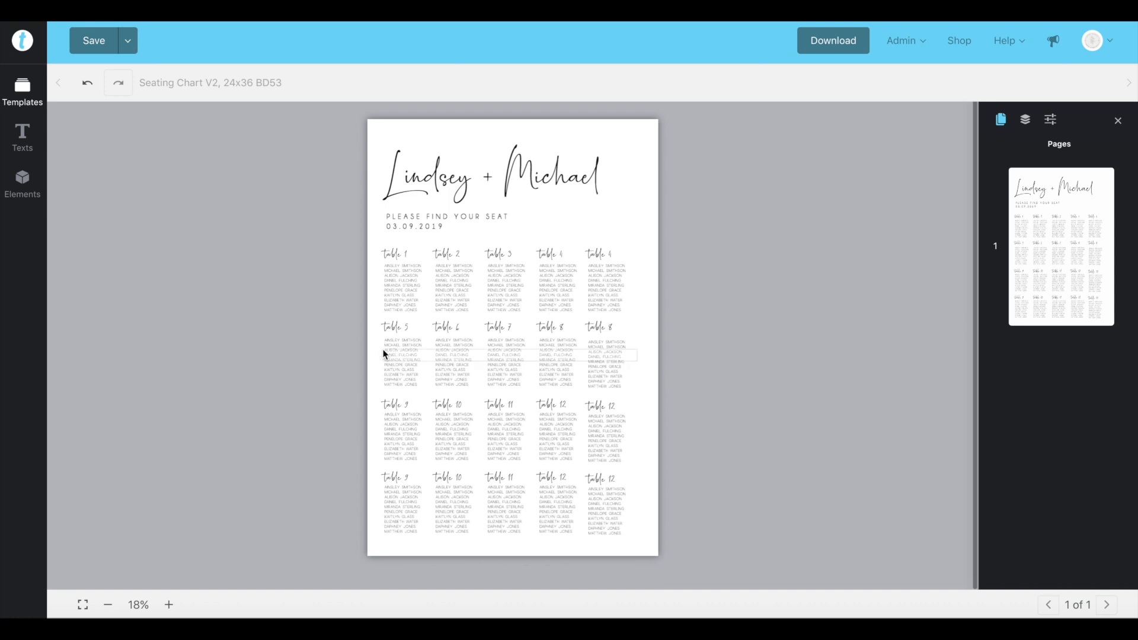
{"action": "left_click", "coordinate": [395, 362]}
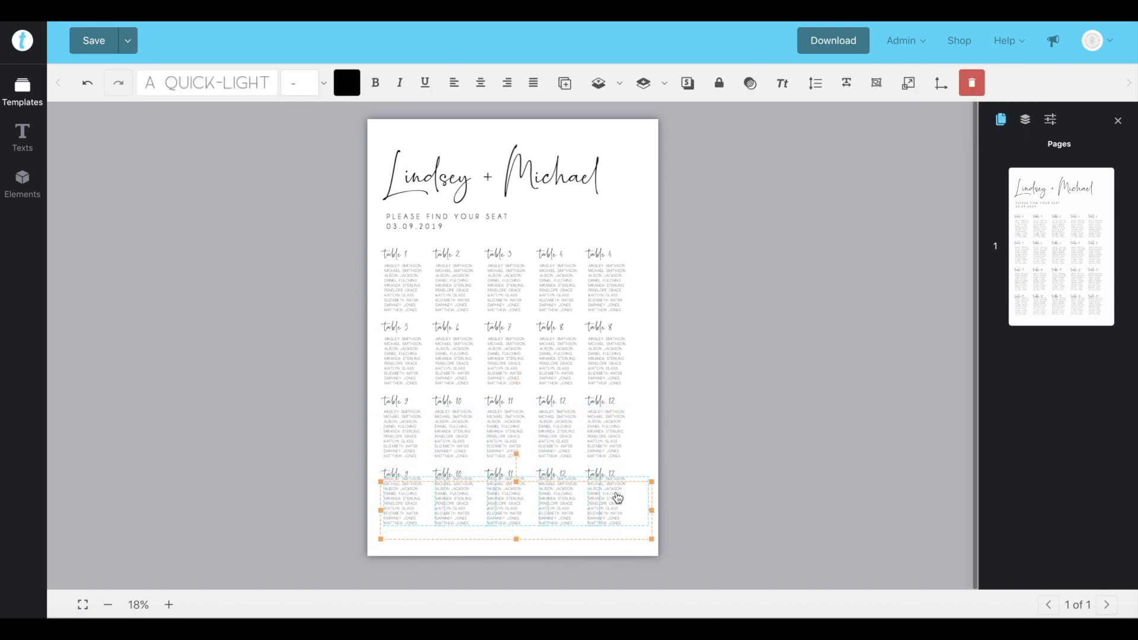
{"action": "left_click", "coordinate": [701, 514]}
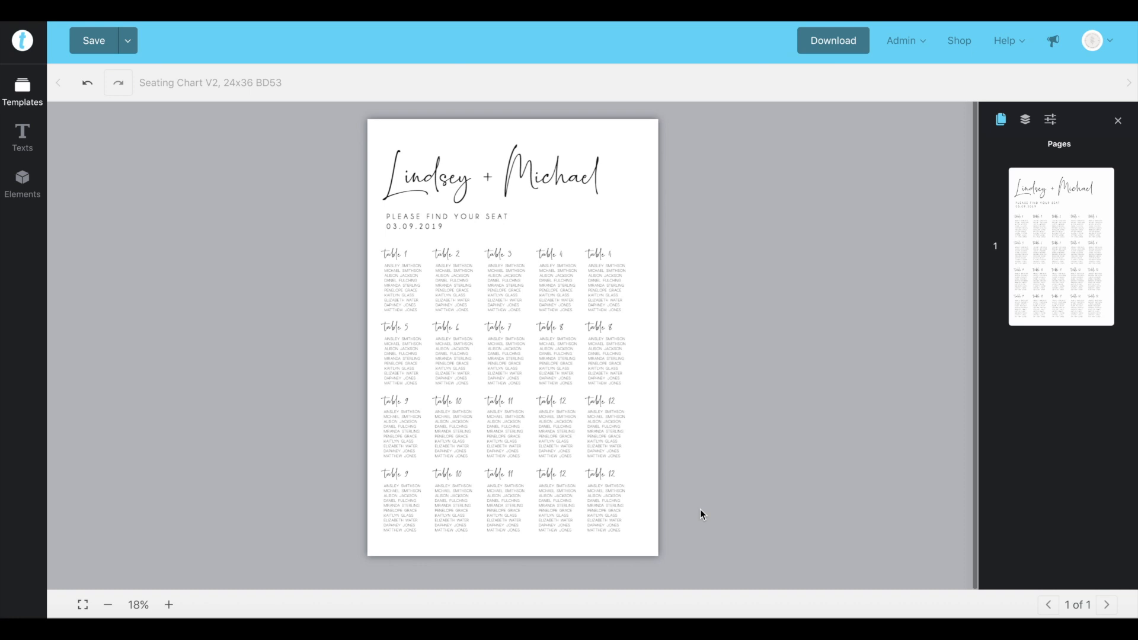
{"action": "mouse_move", "coordinate": [374, 552]}
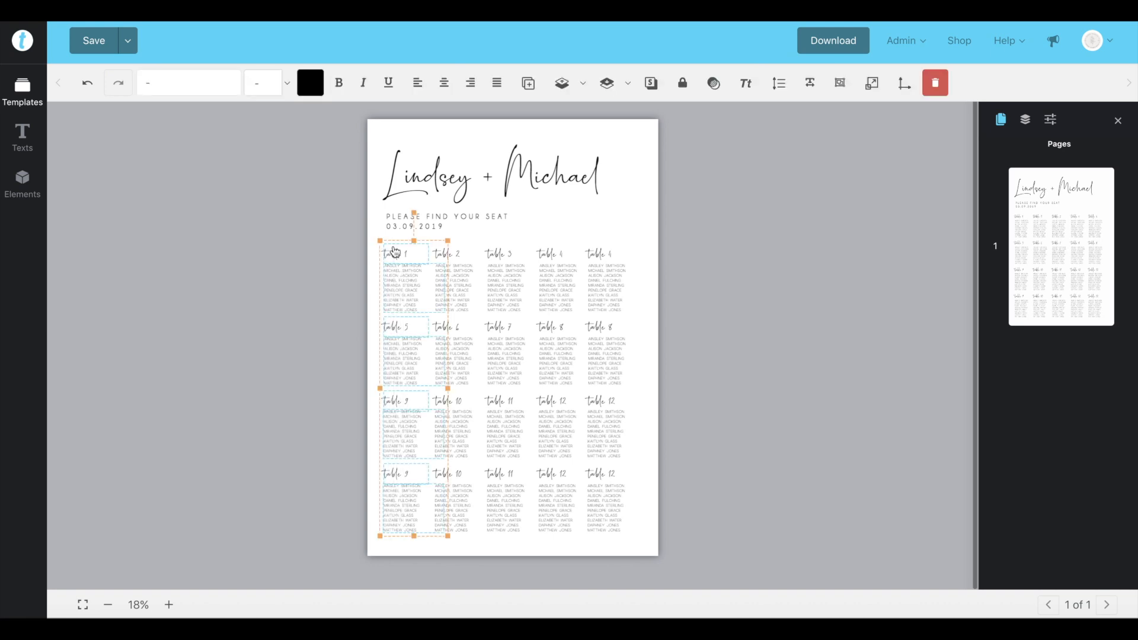
- Centre the first column's text and apply Horizontal Align Center to its blocks
{"action": "left_click", "coordinate": [444, 82]}
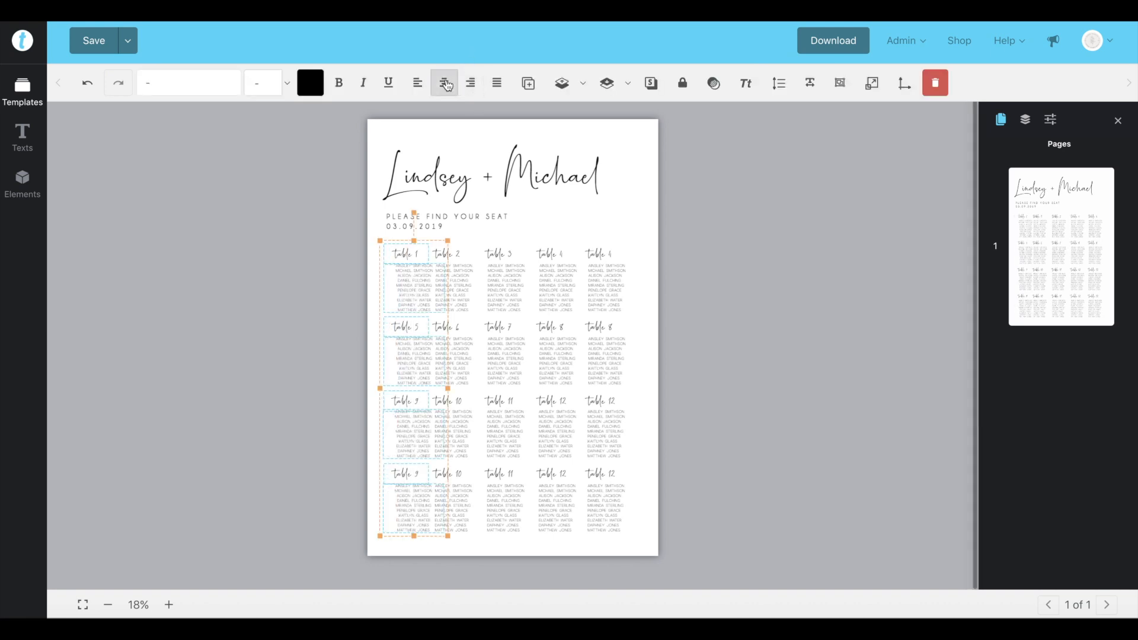
{"action": "left_click", "coordinate": [444, 82]}
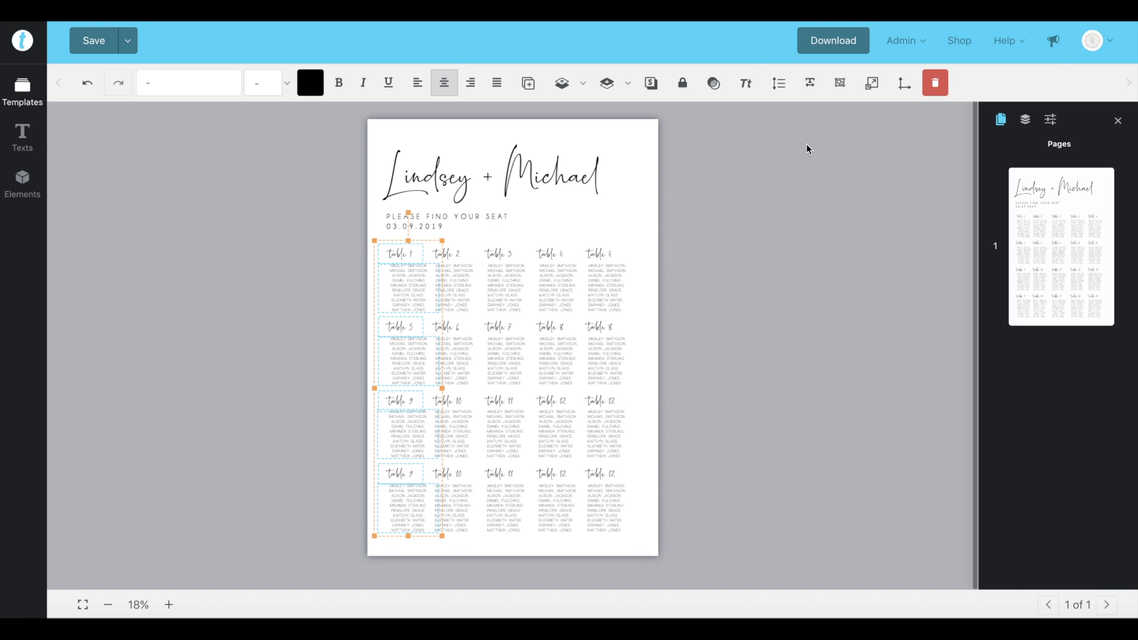
{"action": "left_click", "coordinate": [902, 82]}
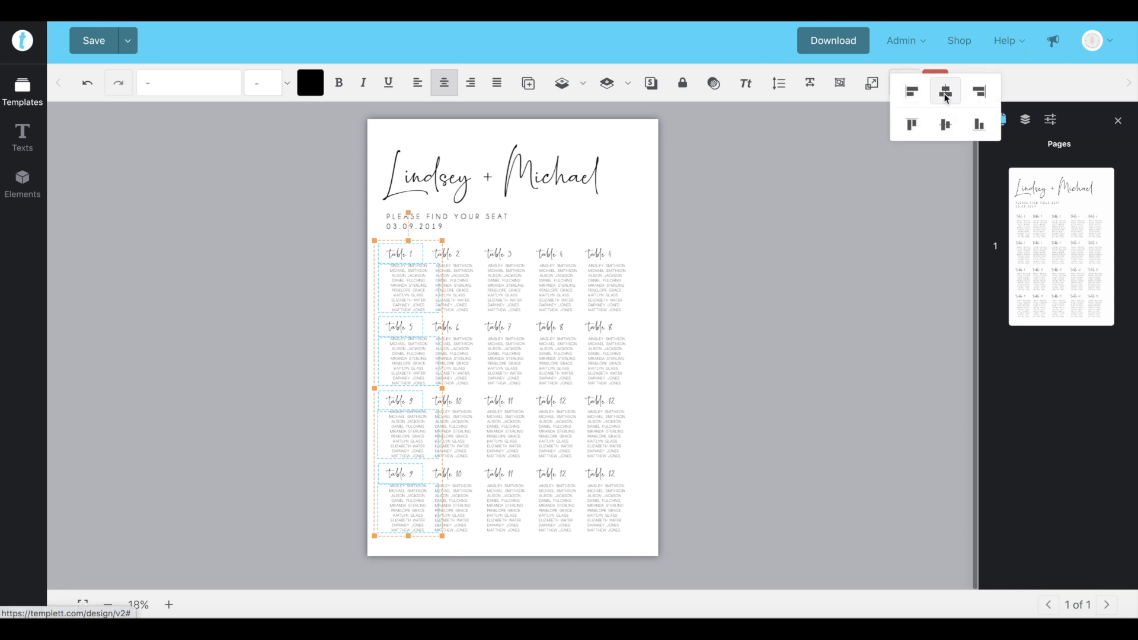
{"action": "left_click", "coordinate": [945, 91]}
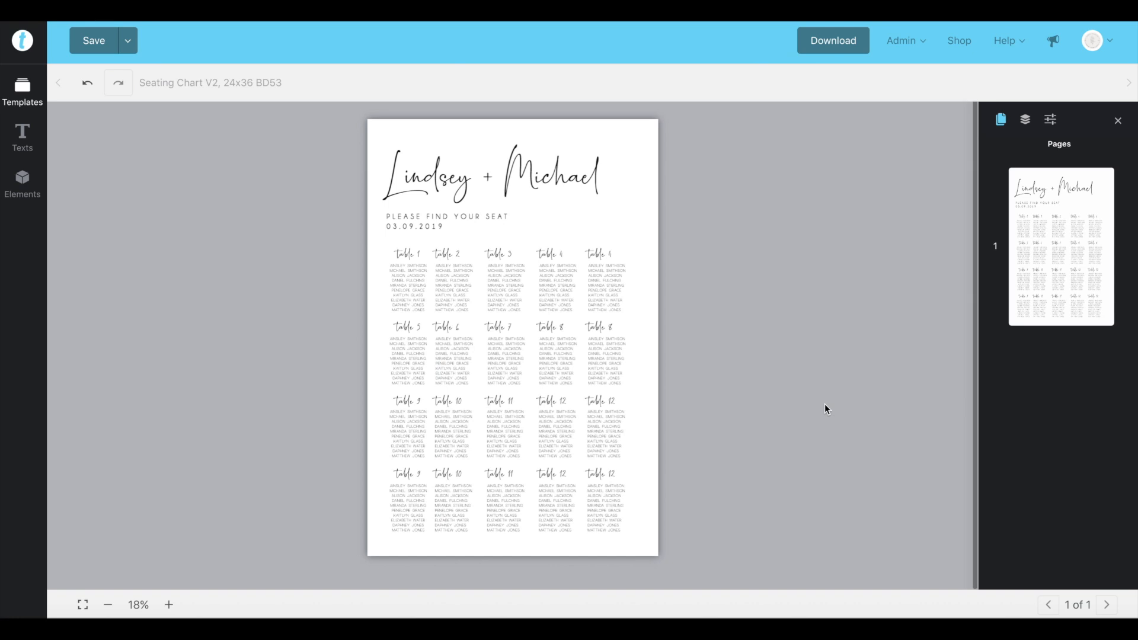
{"action": "mouse_move", "coordinate": [723, 416]}
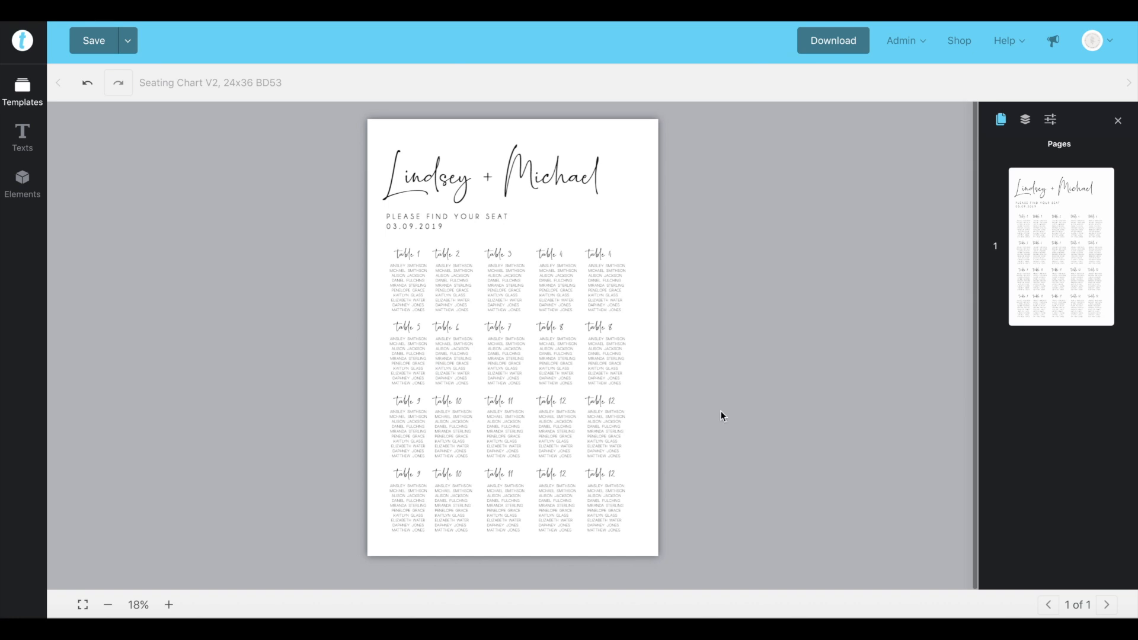